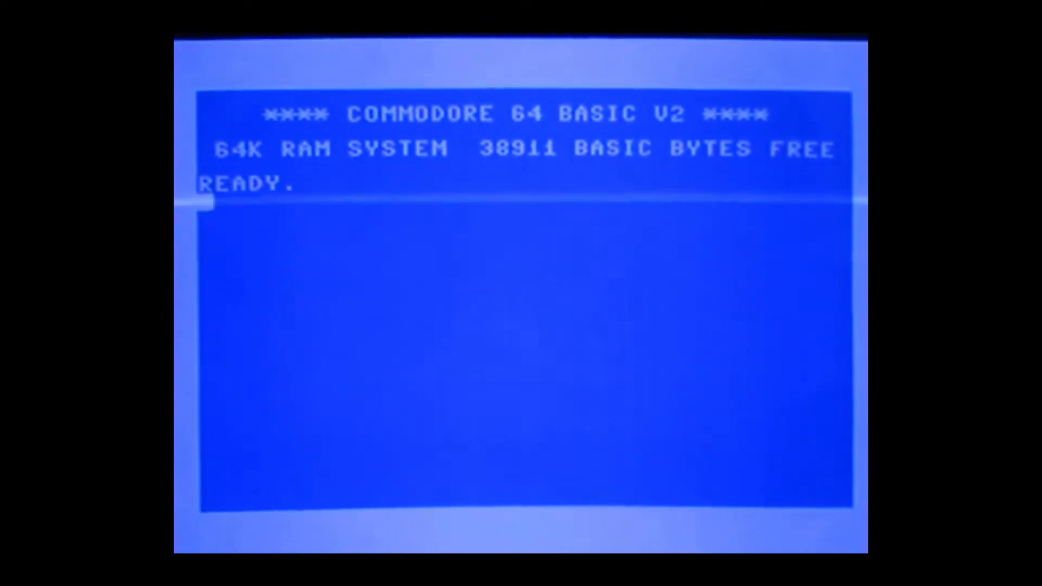
- Enter the directory-load command LOAD"$",8 at the READY prompt without running it
type("LO")
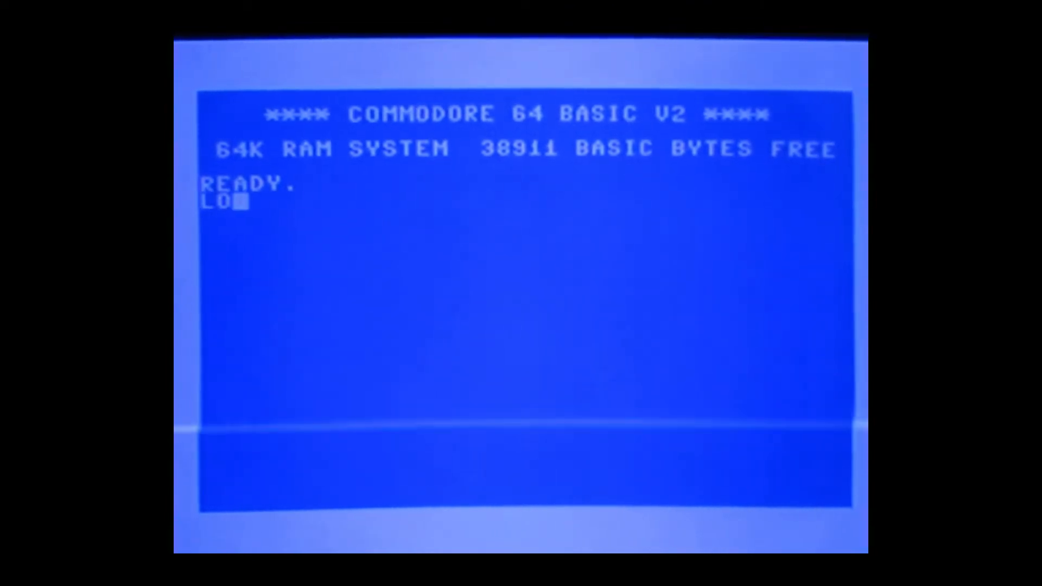
type("AD\"")
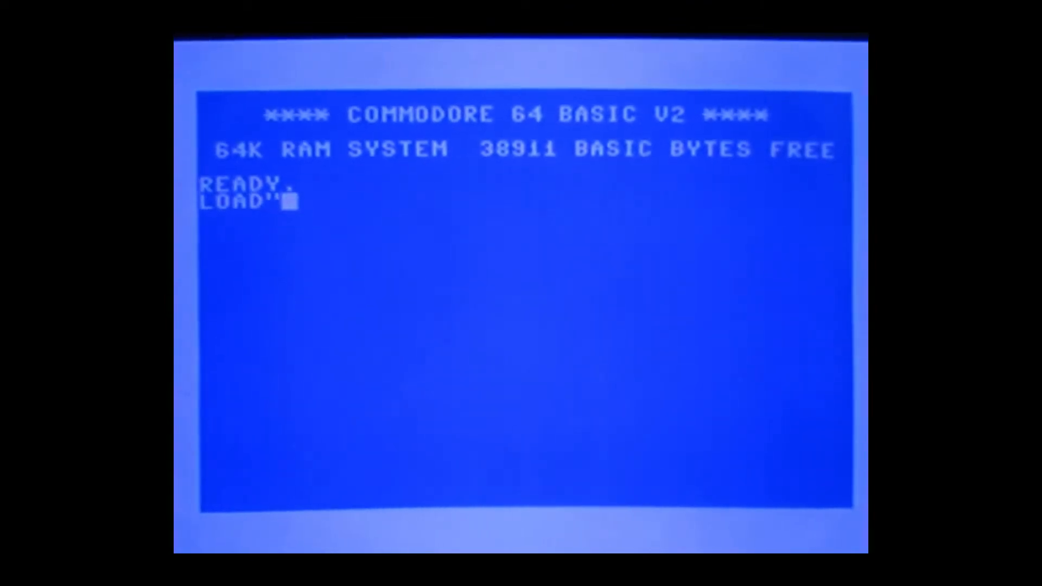
type("$\",8")
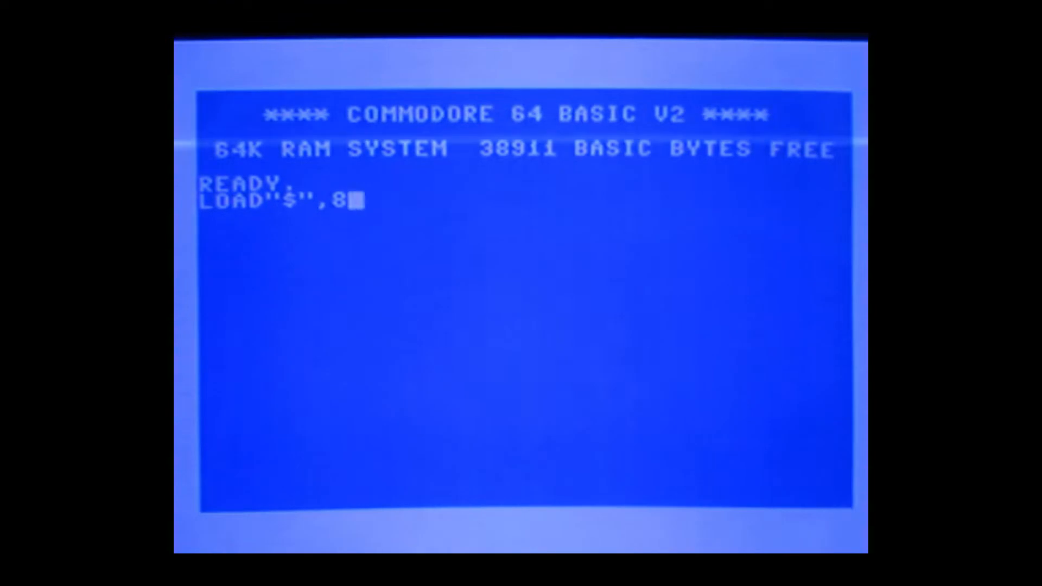
- Run LOAD"$",8 so the drive 8 directory loads into memory
key("Return")
type("LIST")
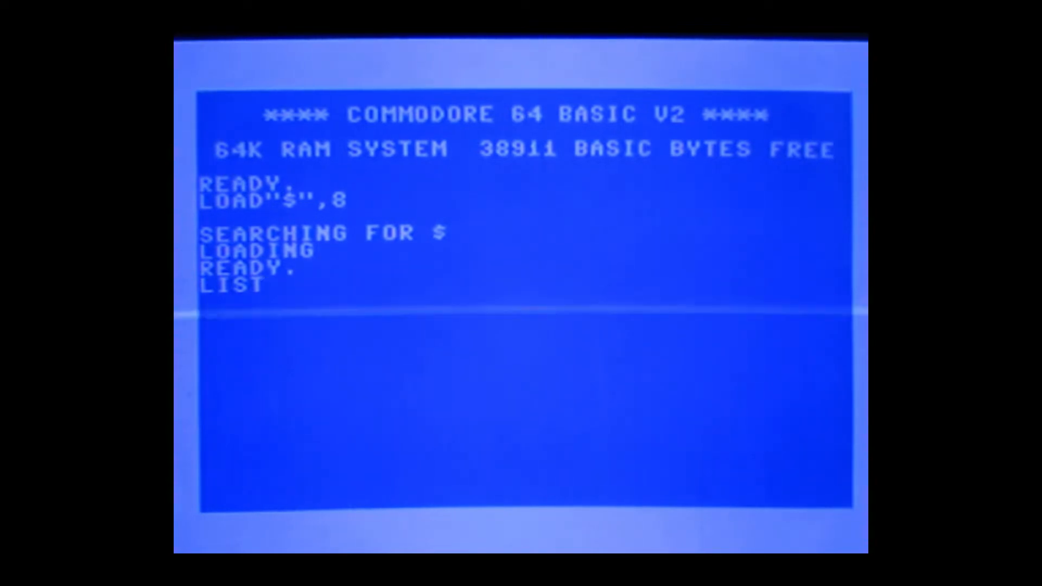
- List the loaded directory, showing the game programs through ASTRONAUTS and 138 blocks free
key("Return")
type("LIST")
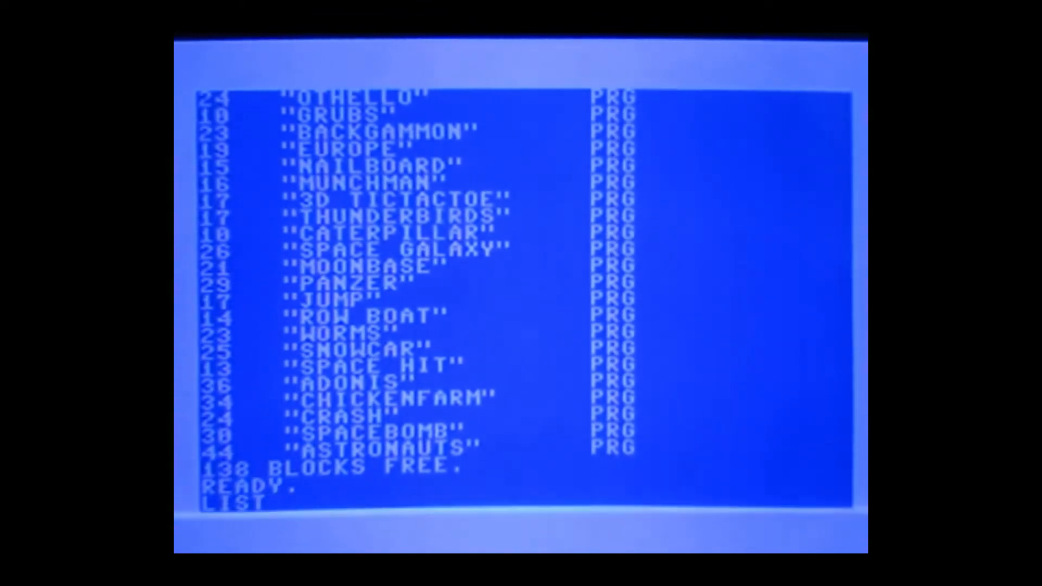
key("Return")
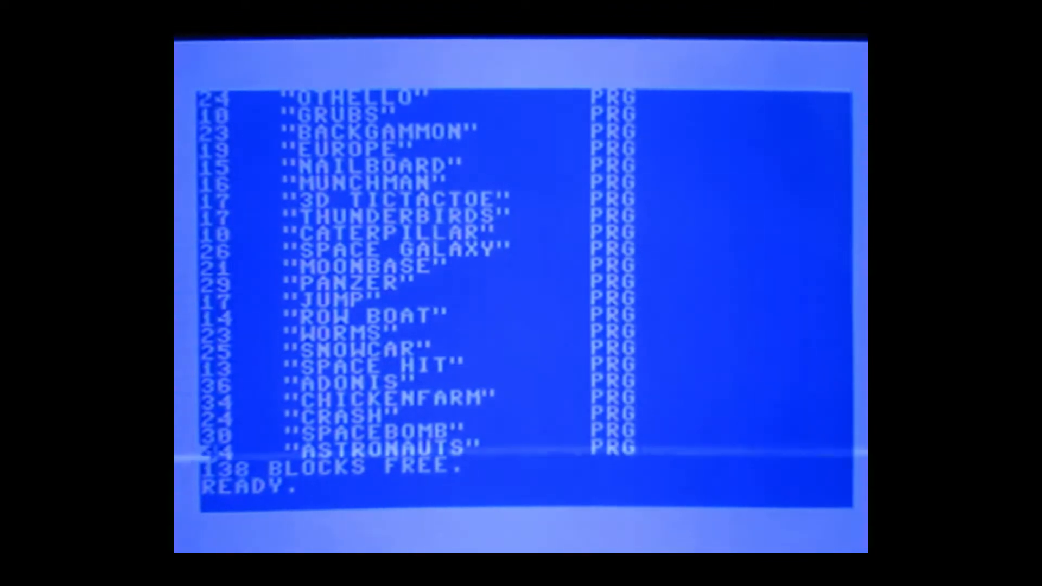
- Run LOAD "ASTRONAUTS",8 edited over the directory line, getting ?SYNTAX ERROR
type("LOAD")
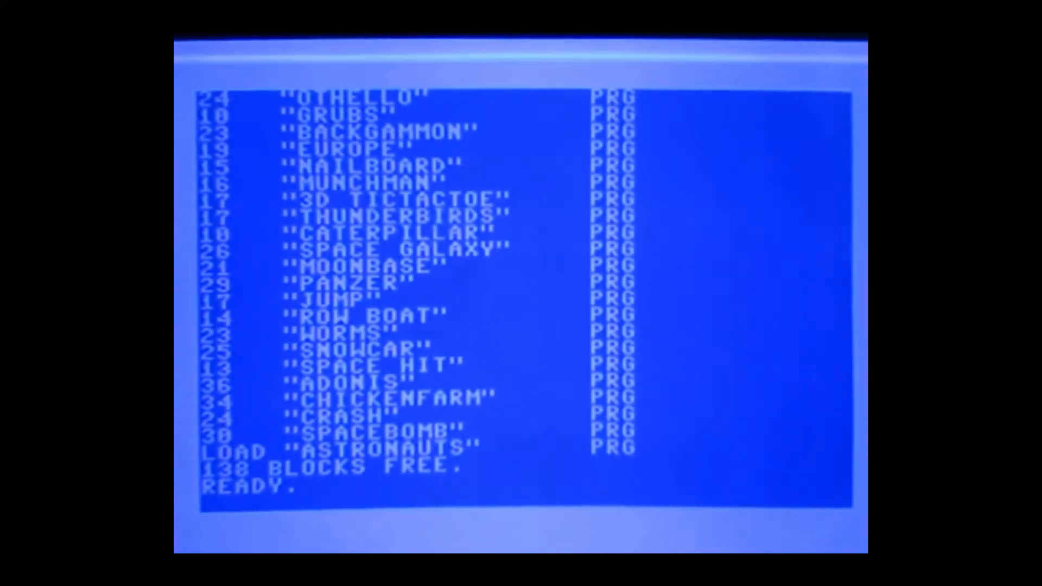
type(",8")
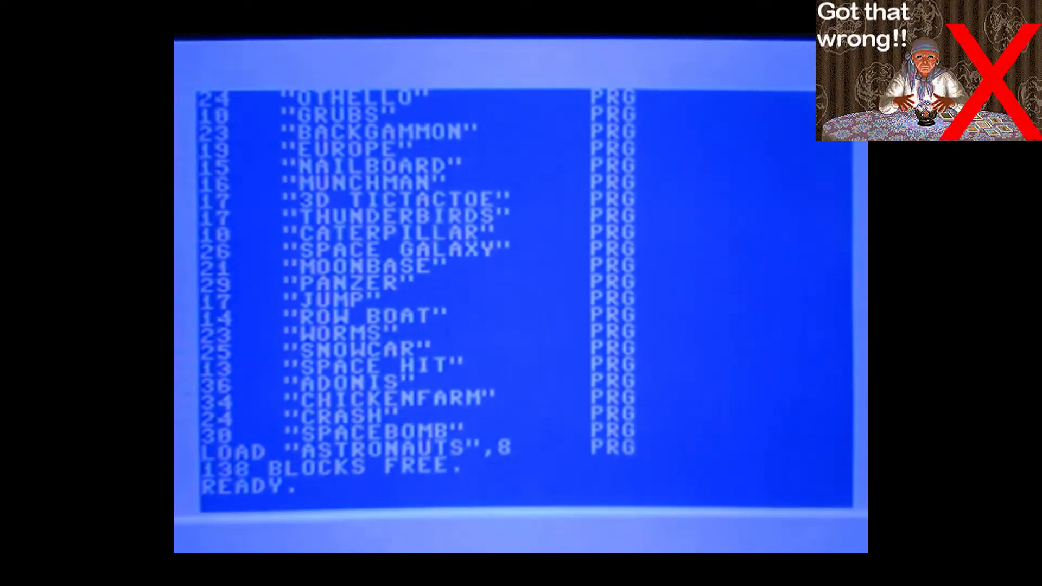
key("Return")
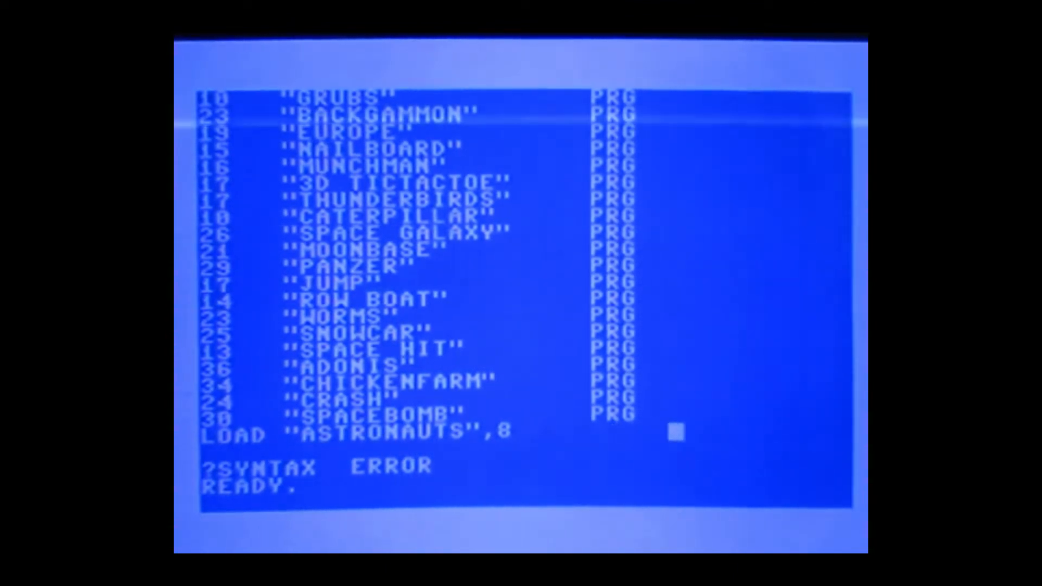
- Re-run the LOAD "ASTRONAUTS",8 line so the program loads to READY
key("Return")
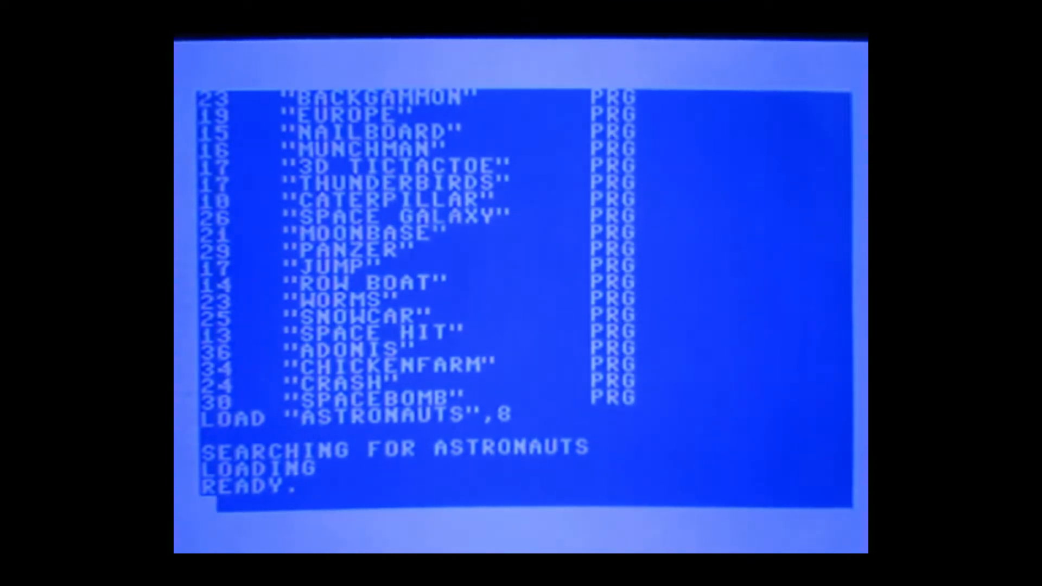
- LIST the ASTRONAUTS program, scrolling through its DATA lines until BREAK
type("LIST")
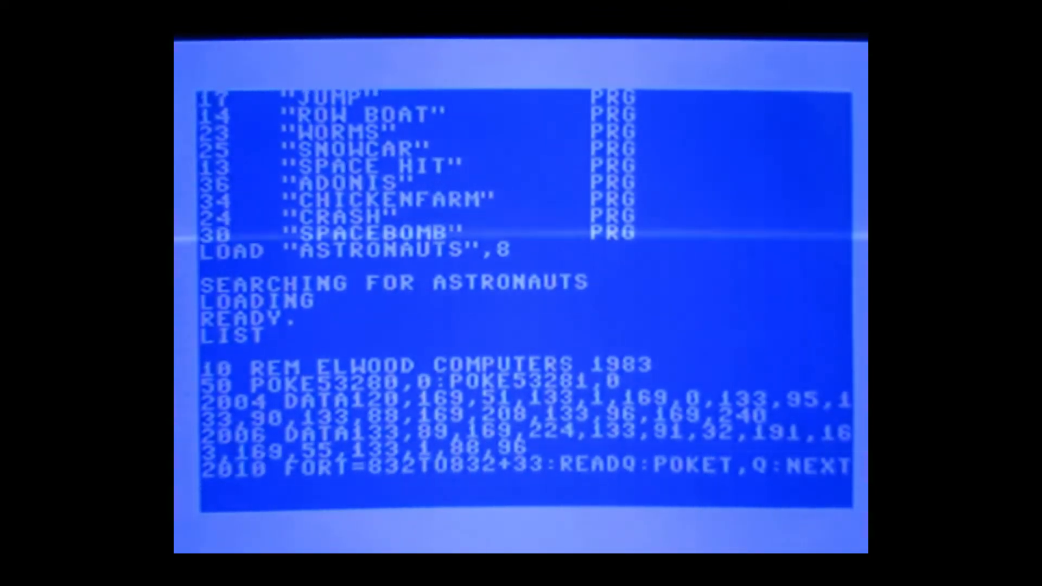
scroll("down", 3)
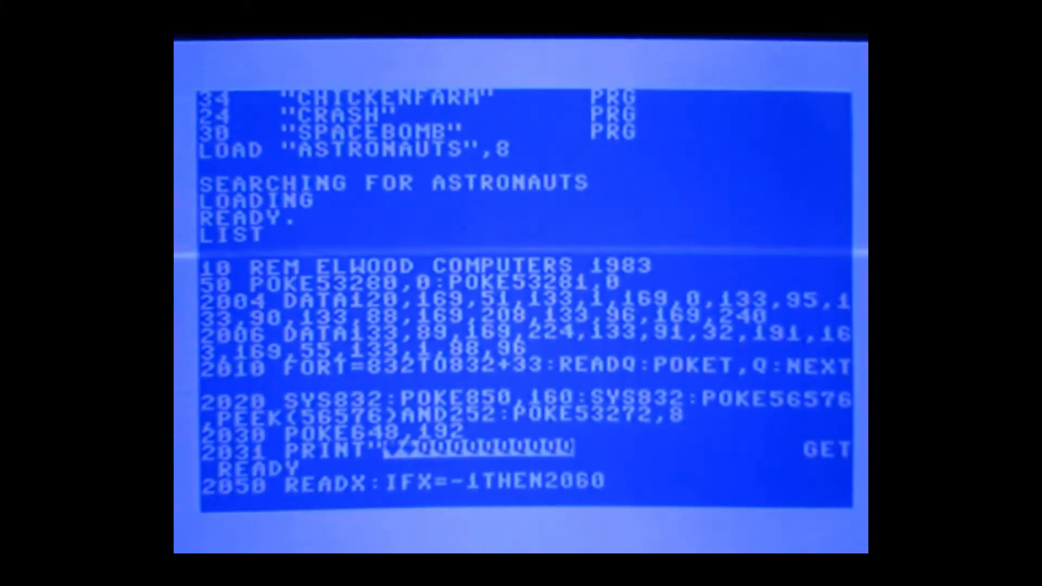
scroll("down", 3)
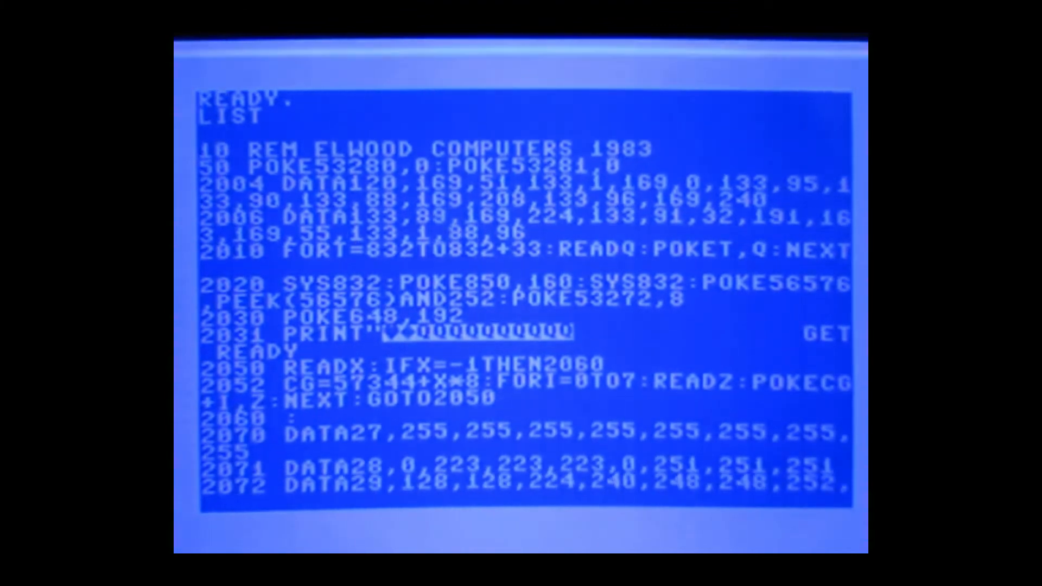
scroll("down", 3)
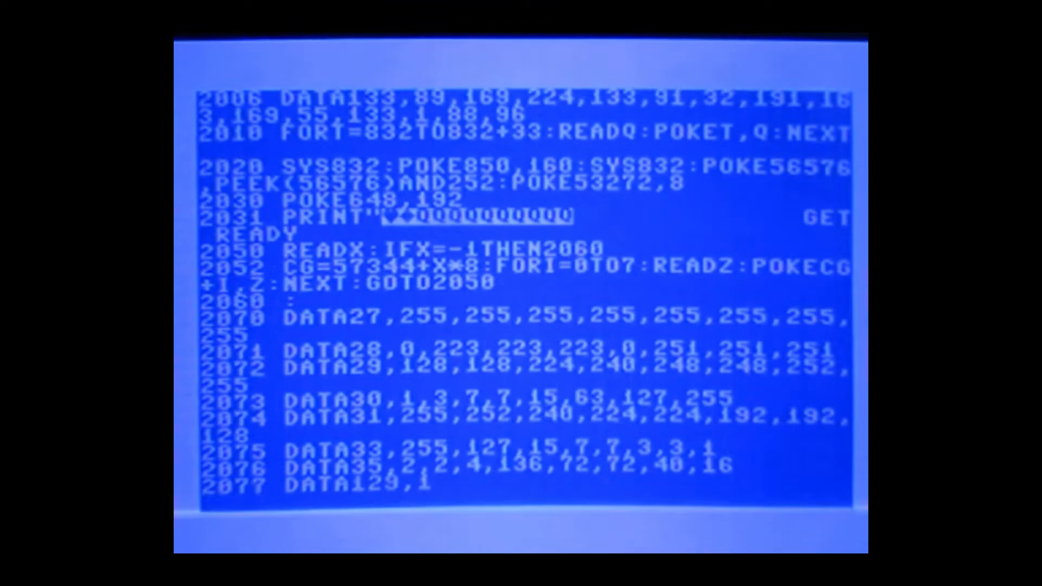
scroll("down", 3)
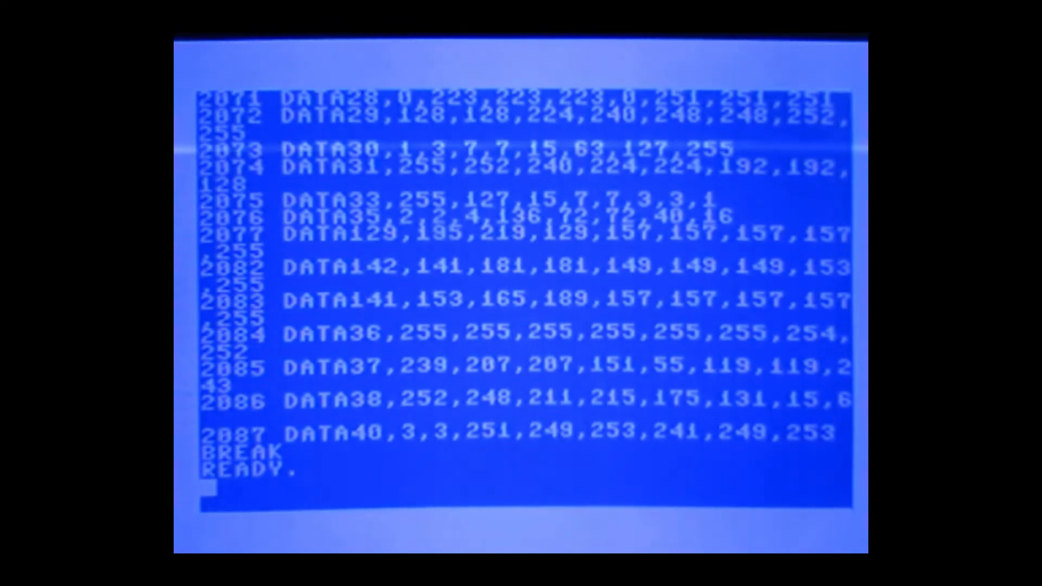
- RUN the loaded program so the ASTRONAUTS cave screen with LIVES 5 counters appears
type("RUN")
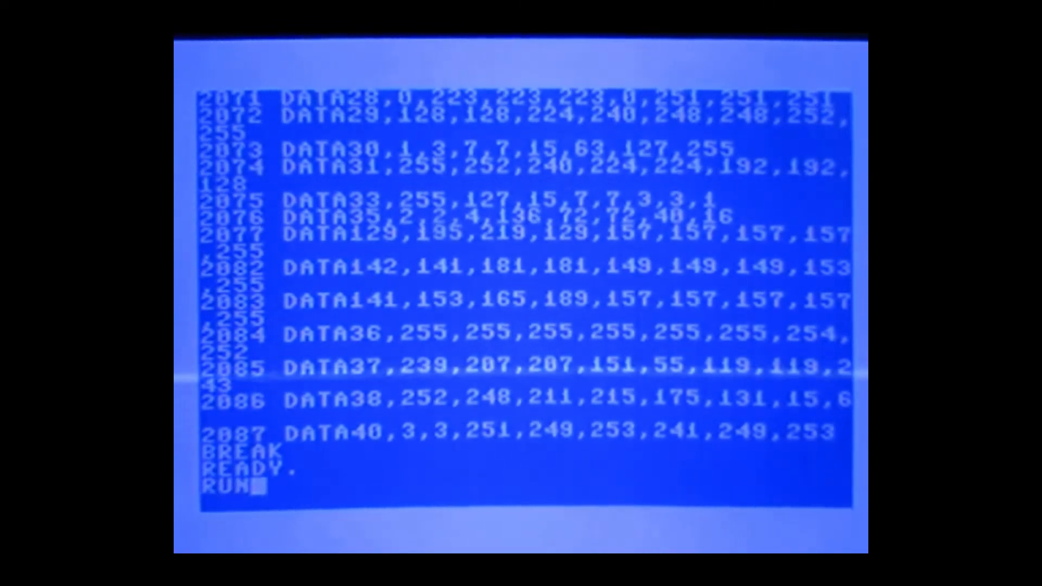
key("Return")
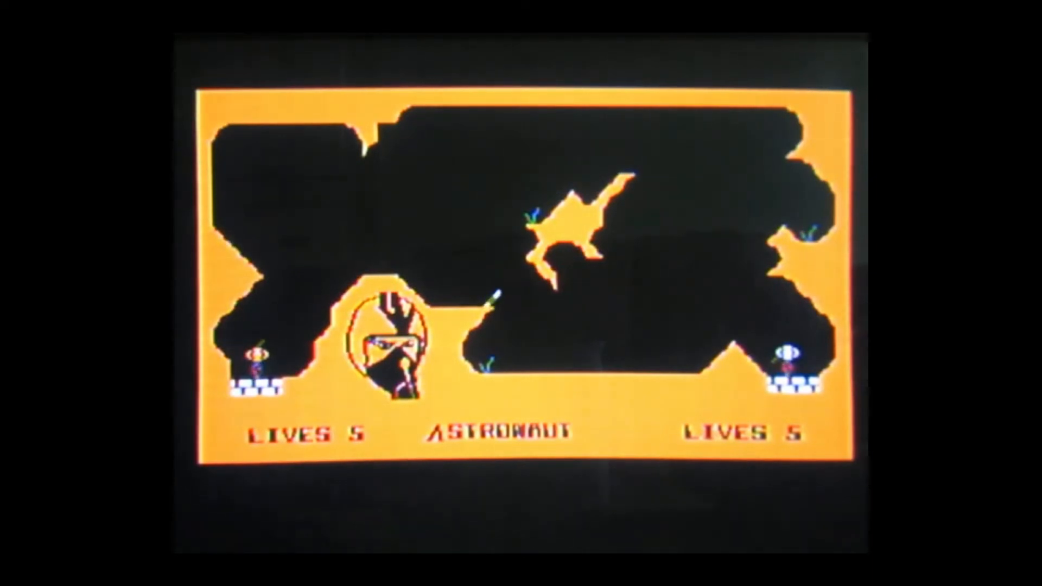